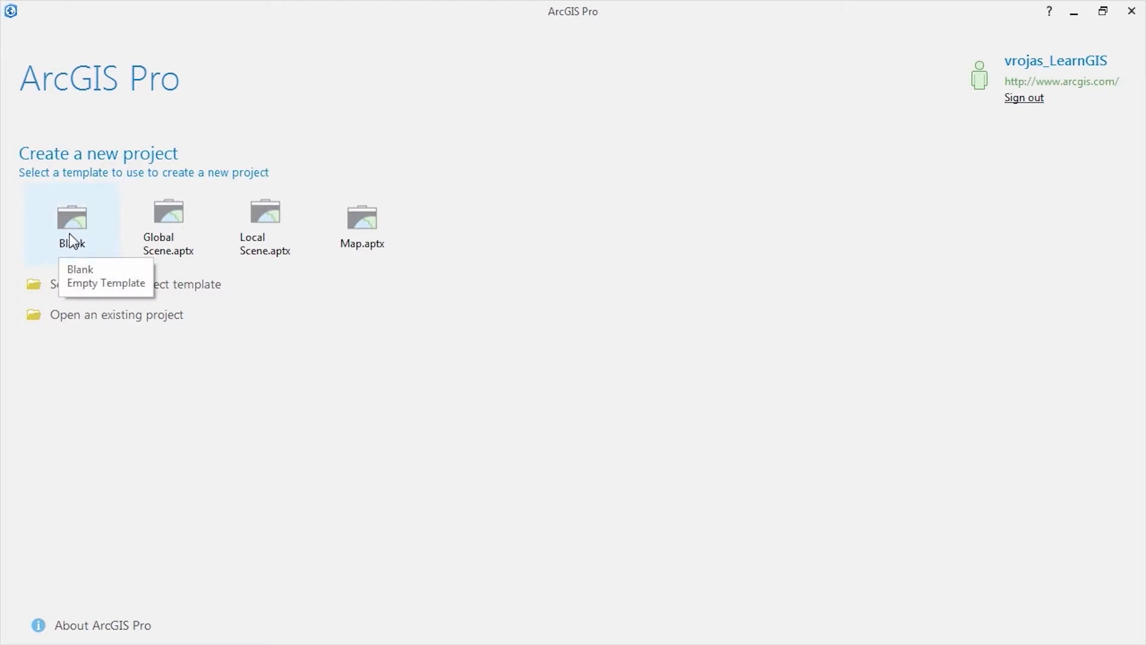
- Create a blank project named MyProject1 in the default Projects folder
{"action": "left_click", "coordinate": [71, 220]}
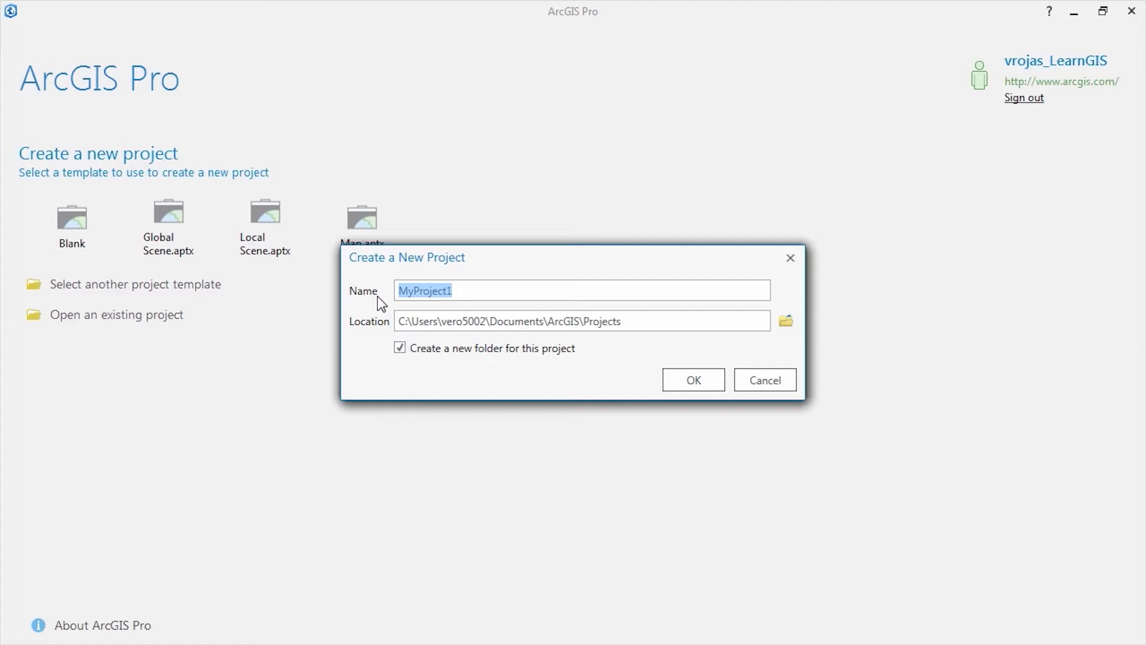
{"action": "left_click", "coordinate": [582, 319]}
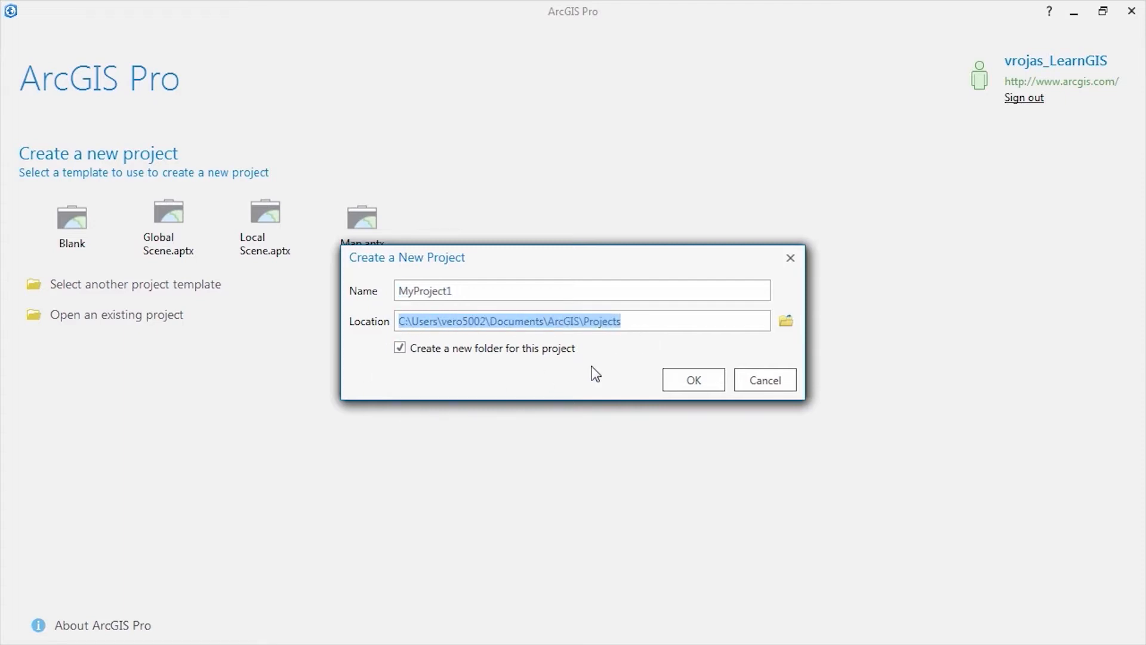
{"action": "left_click", "coordinate": [692, 380]}
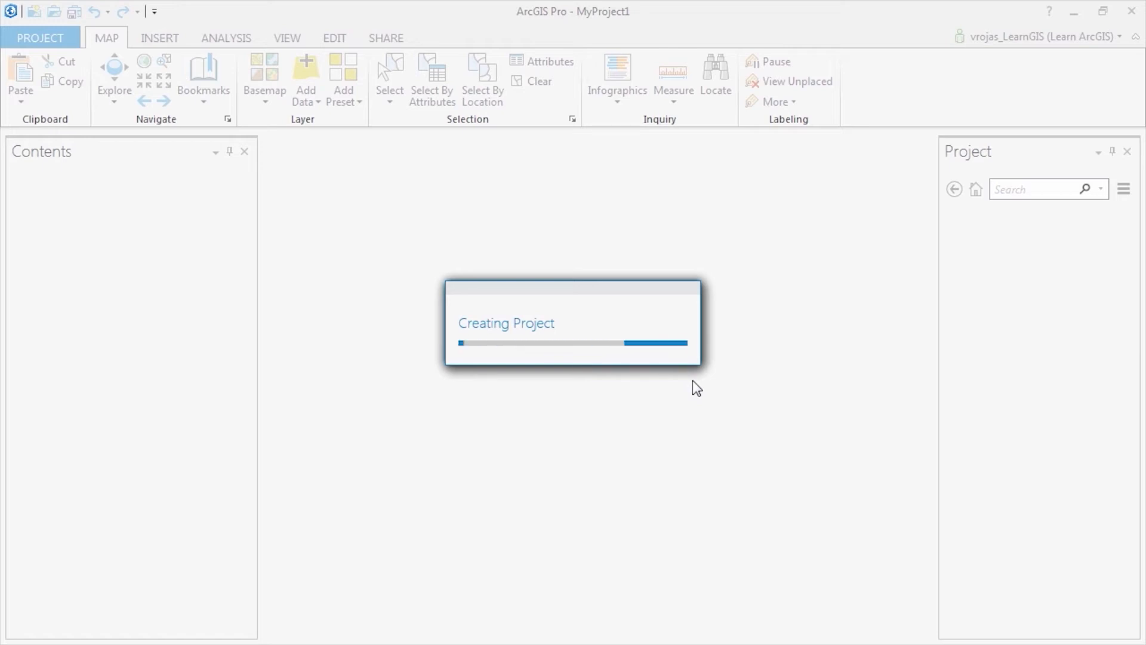
- Import Address + Roads + Facilities.mxd from the MapsandGeodatabase folder into the project
{"action": "left_click", "coordinate": [158, 38]}
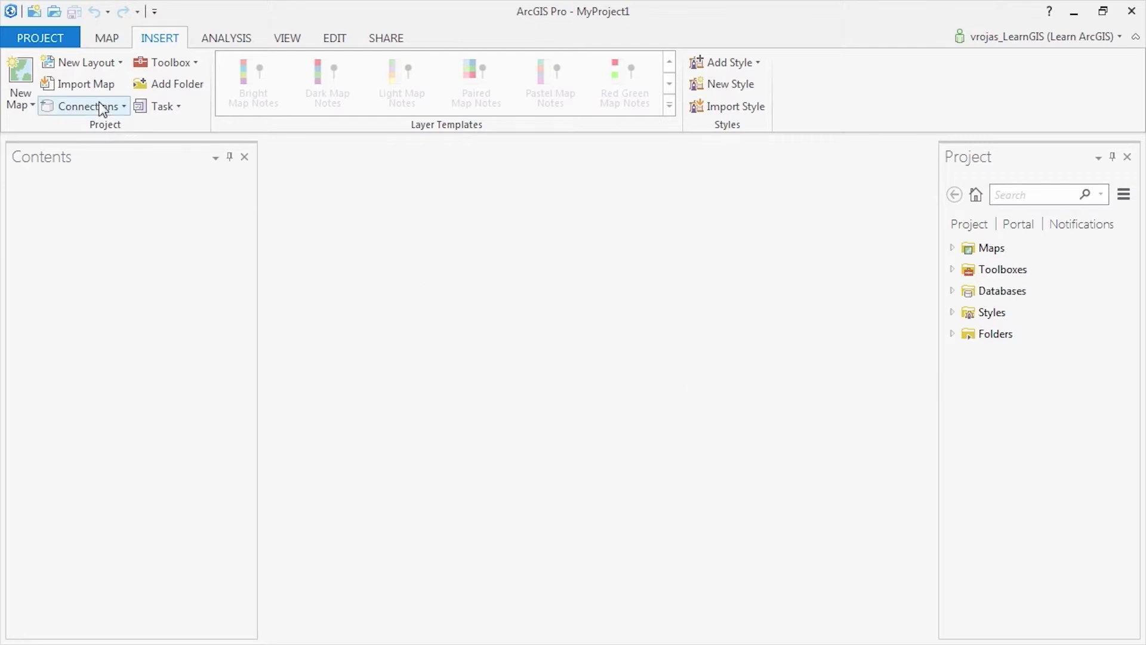
{"action": "left_click", "coordinate": [80, 106]}
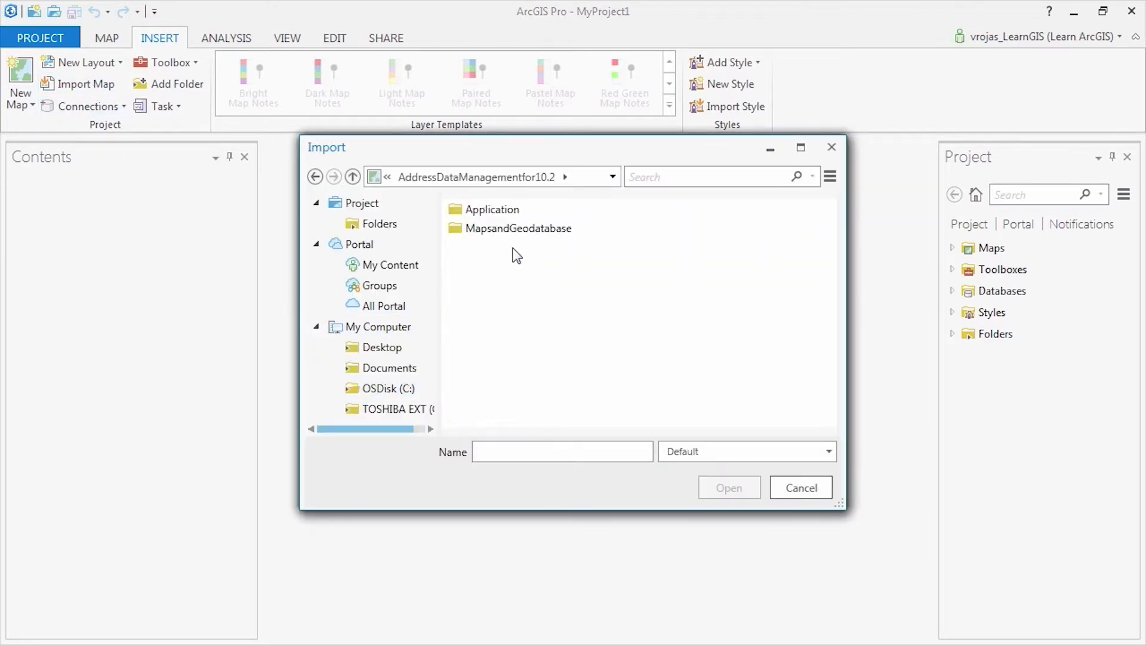
{"action": "double_click", "coordinate": [519, 228]}
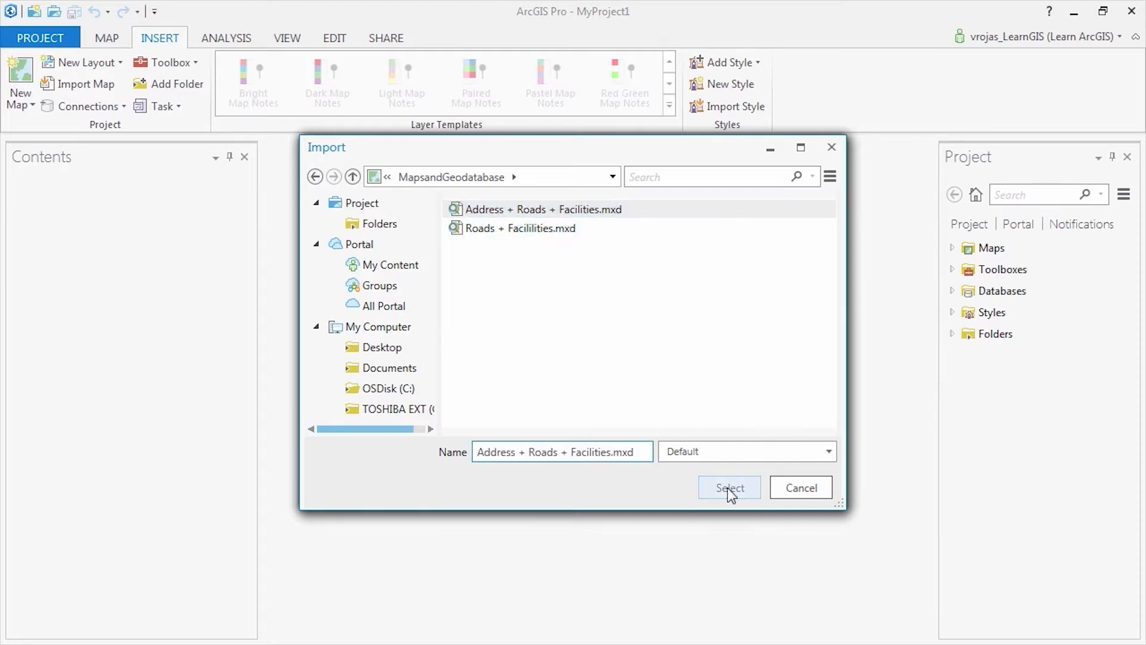
{"action": "left_click", "coordinate": [728, 487]}
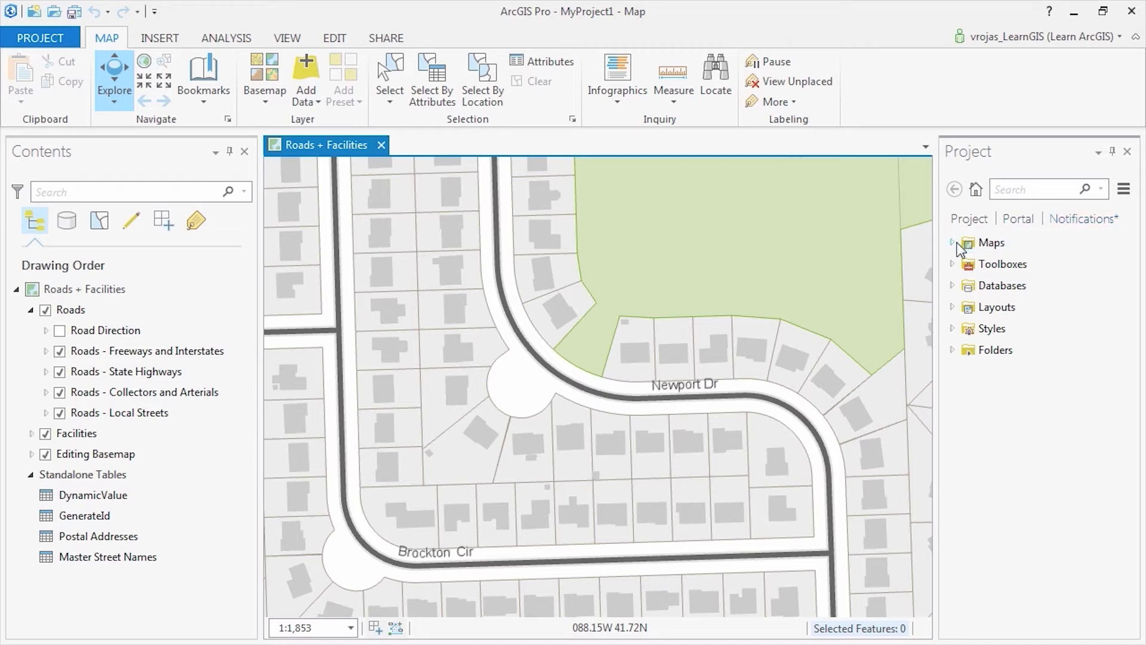
- Expand Maps, Layouts and Styles in the Project pane to list the imported items
{"action": "left_click", "coordinate": [952, 242]}
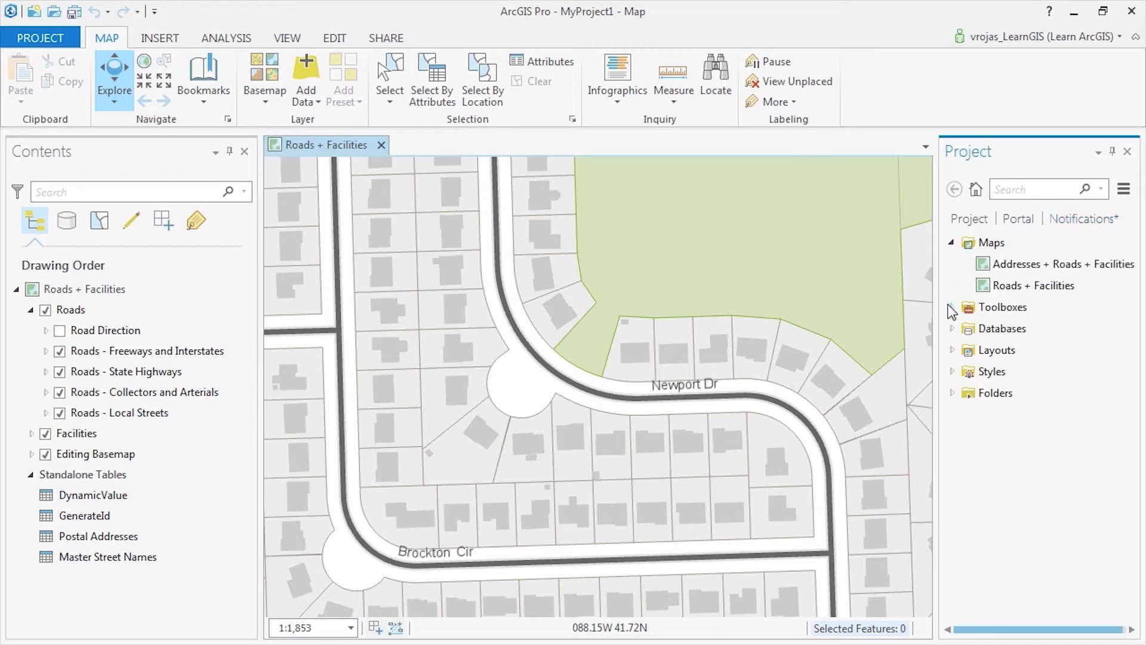
{"action": "left_click", "coordinate": [953, 349]}
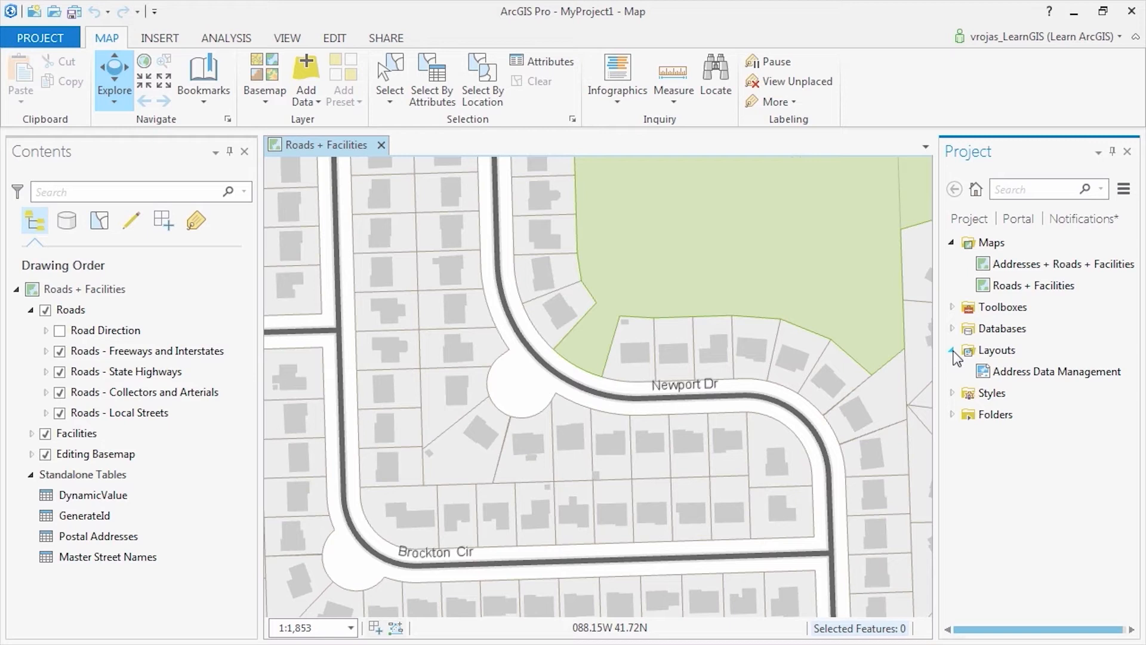
{"action": "left_click", "coordinate": [955, 393]}
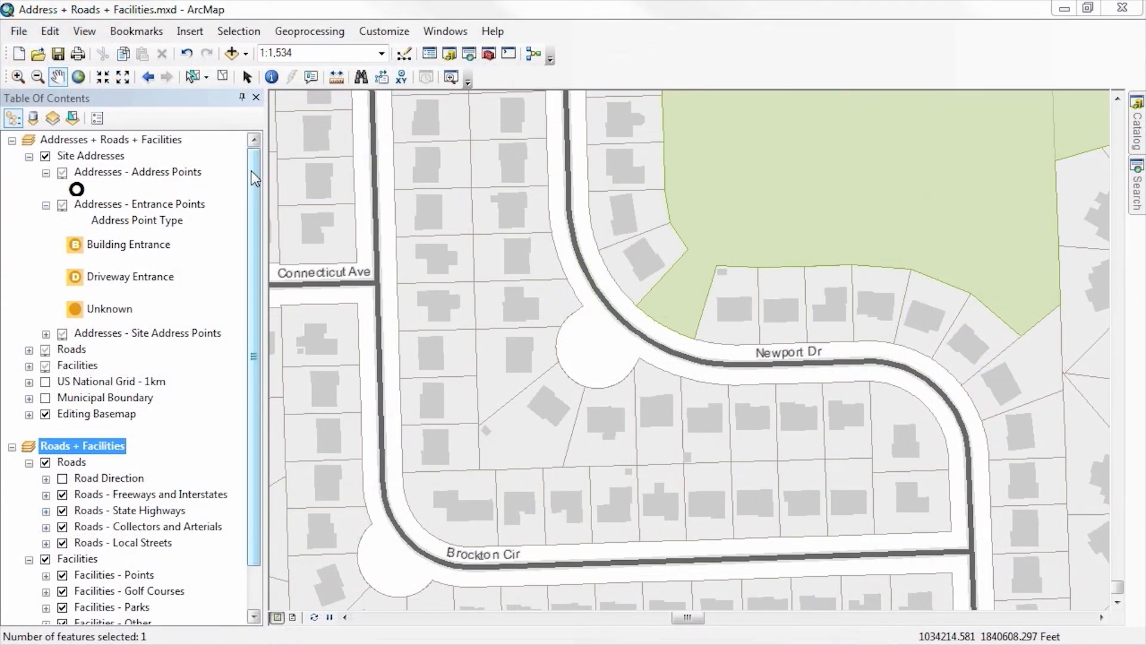
{"action": "scroll", "scroll_direction": "down", "scroll_amount": 3}
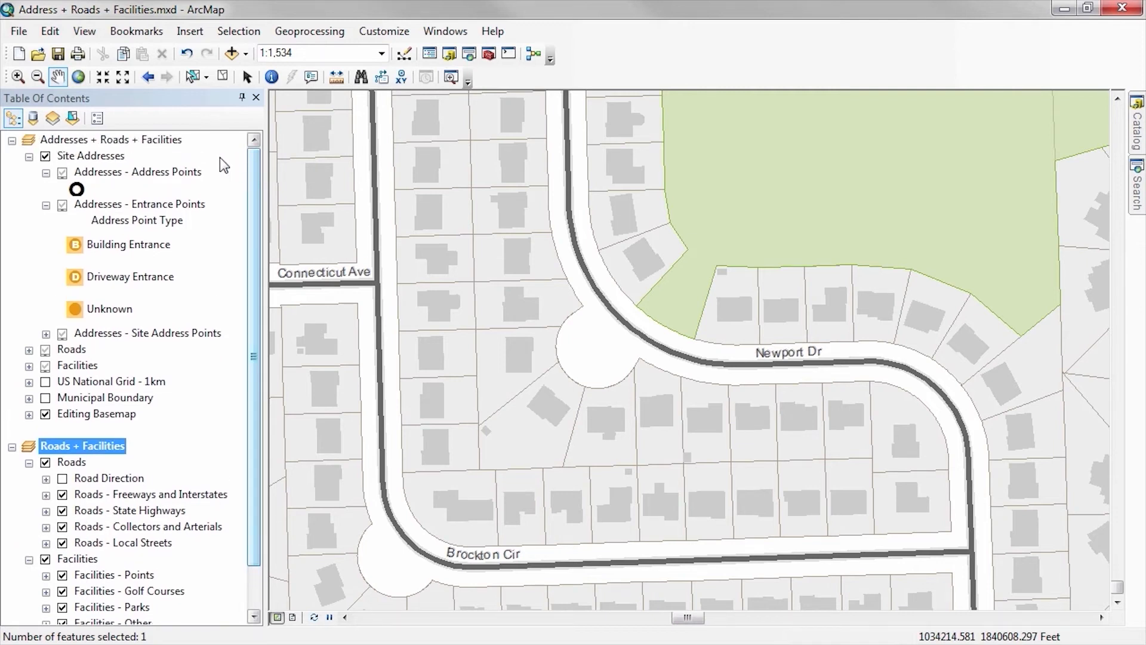
{"action": "left_click", "coordinate": [110, 139]}
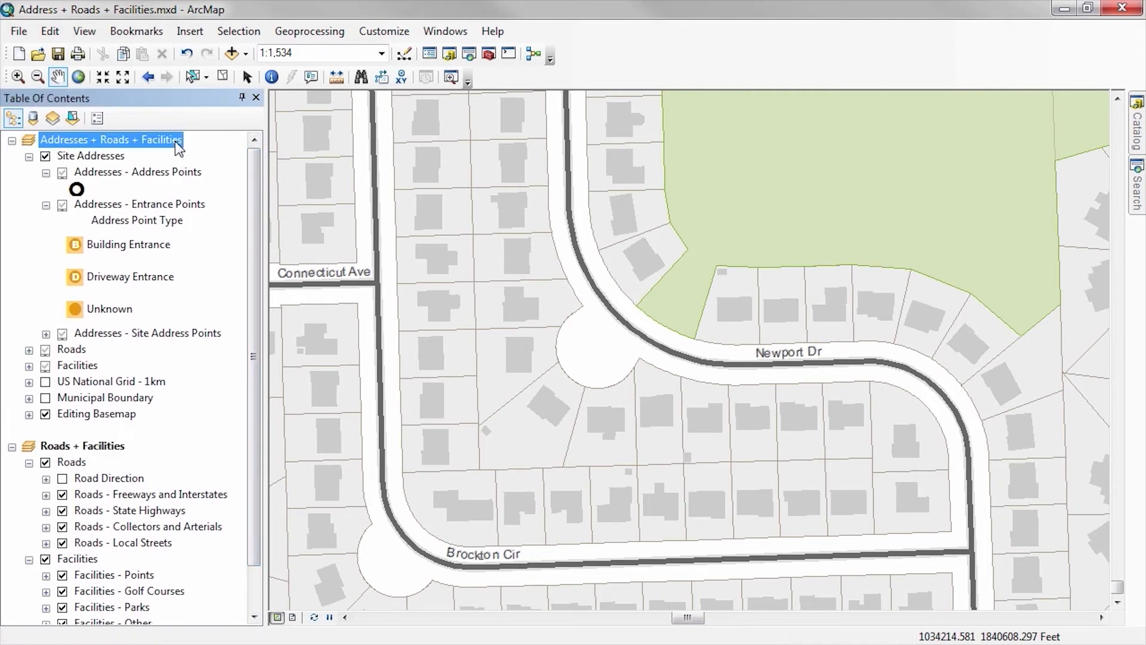
{"action": "mouse_move", "coordinate": [291, 618]}
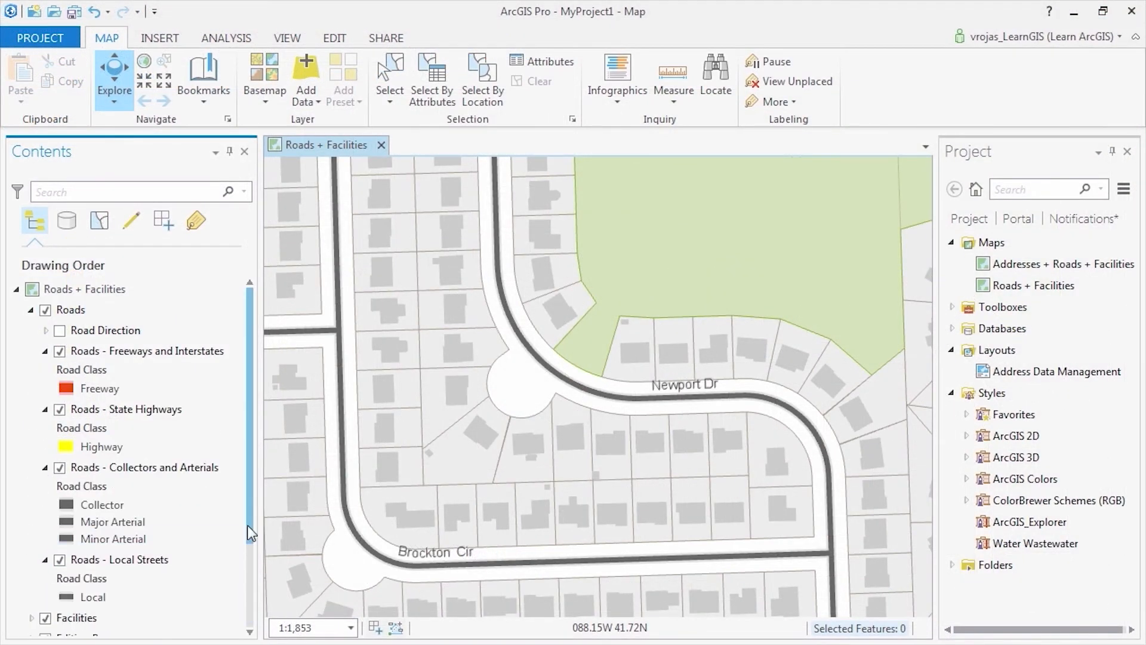
- Scroll the Contents pane through the Roads and Facilities sublayer legends
{"action": "scroll", "scroll_direction": "down", "scroll_amount": 3}
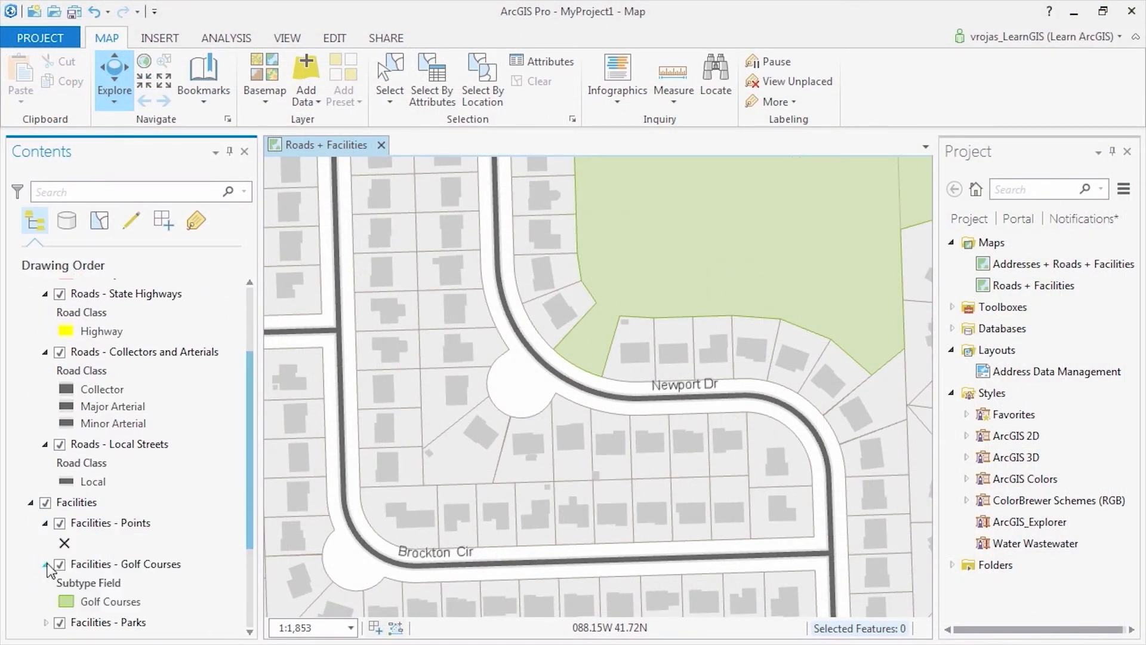
{"action": "scroll", "scroll_direction": "down", "scroll_amount": 3}
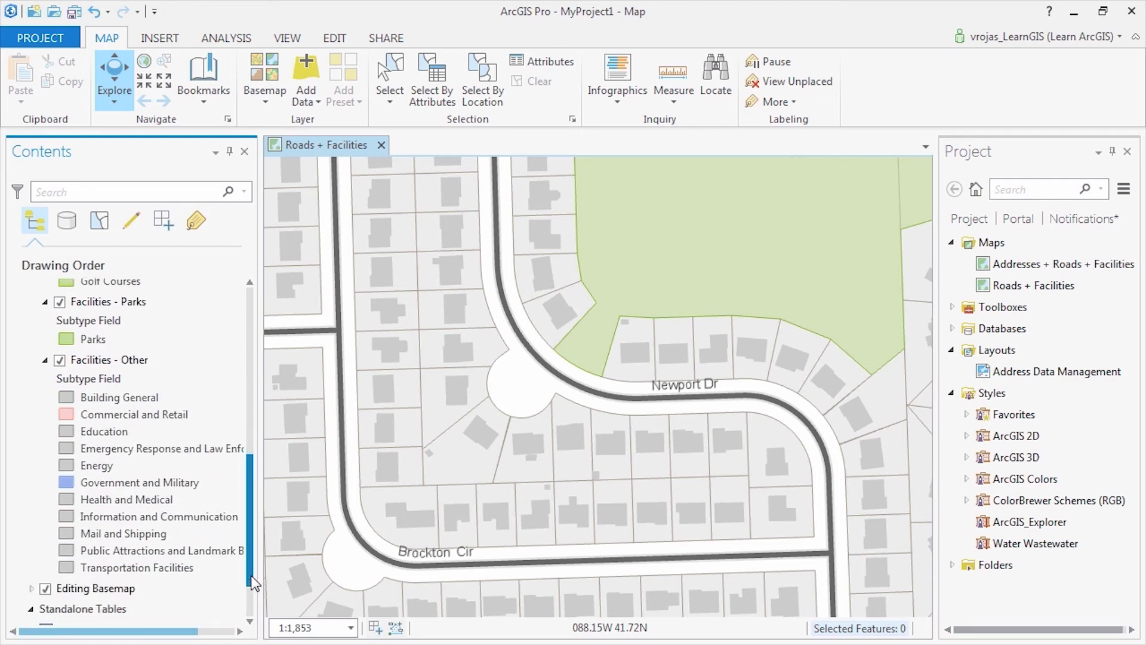